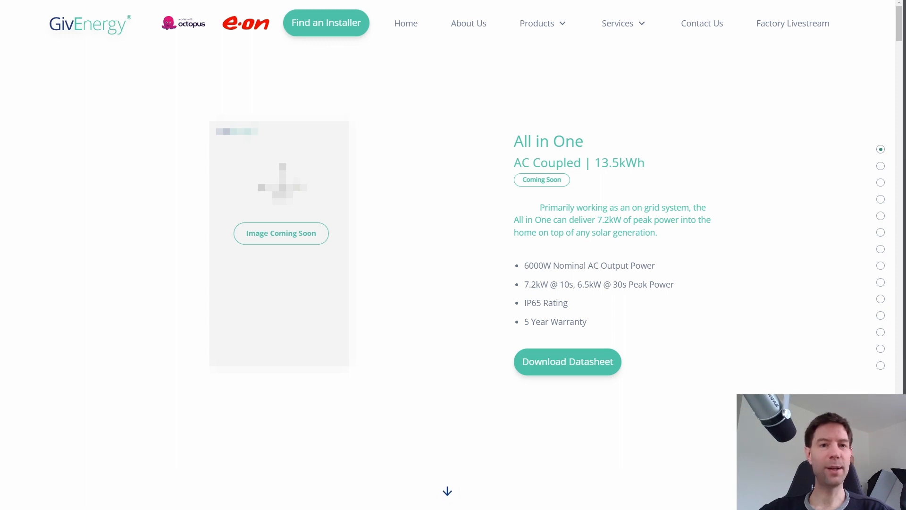
View the All in One datasheet PDF via Download Datasheet on the product page.
{"action": "left_click", "coordinate": [567, 361]}
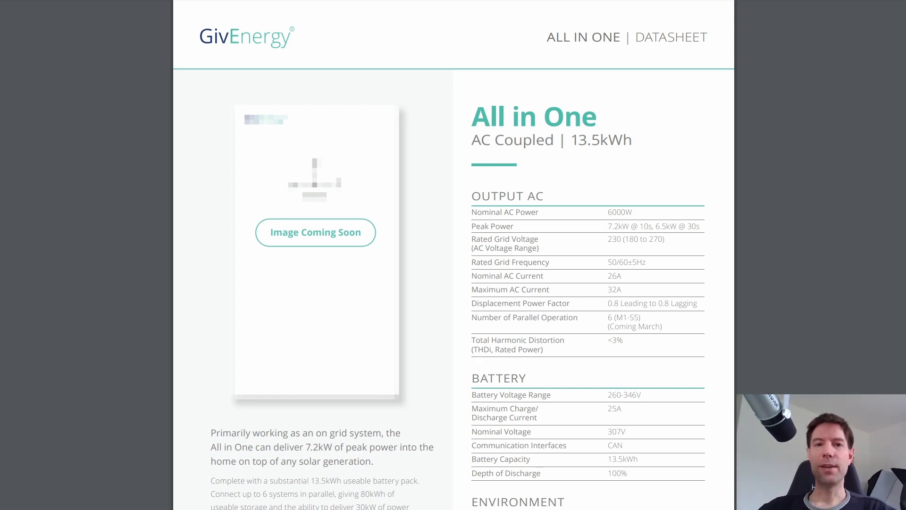
{"action": "mouse_move", "coordinate": [803, 159]}
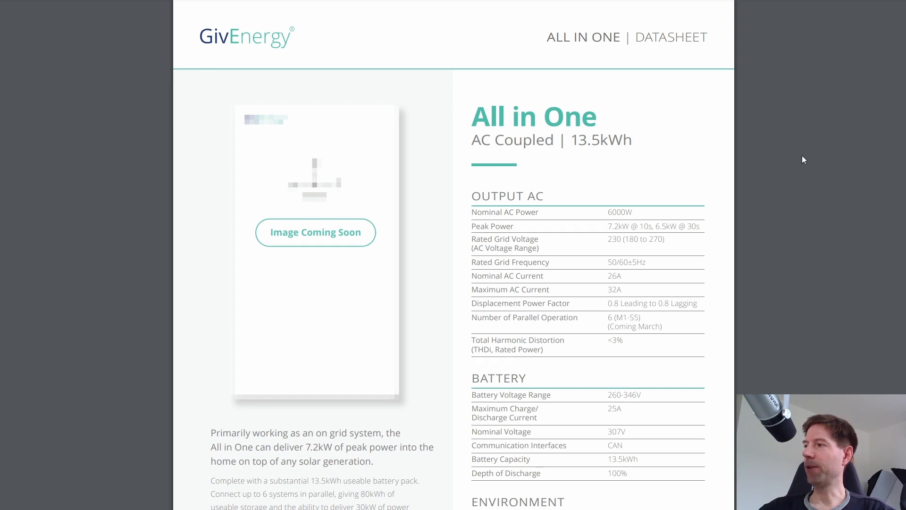
{"action": "mouse_move", "coordinate": [598, 150]}
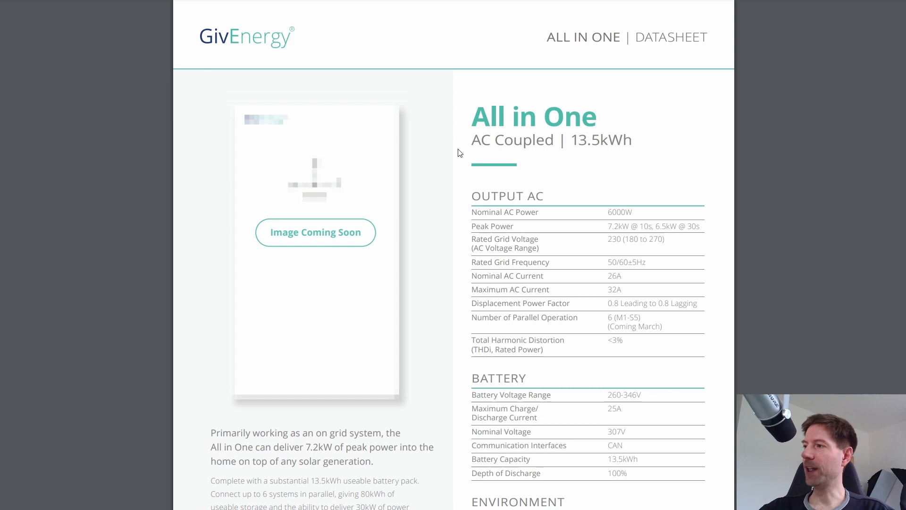
{"action": "mouse_move", "coordinate": [655, 141]}
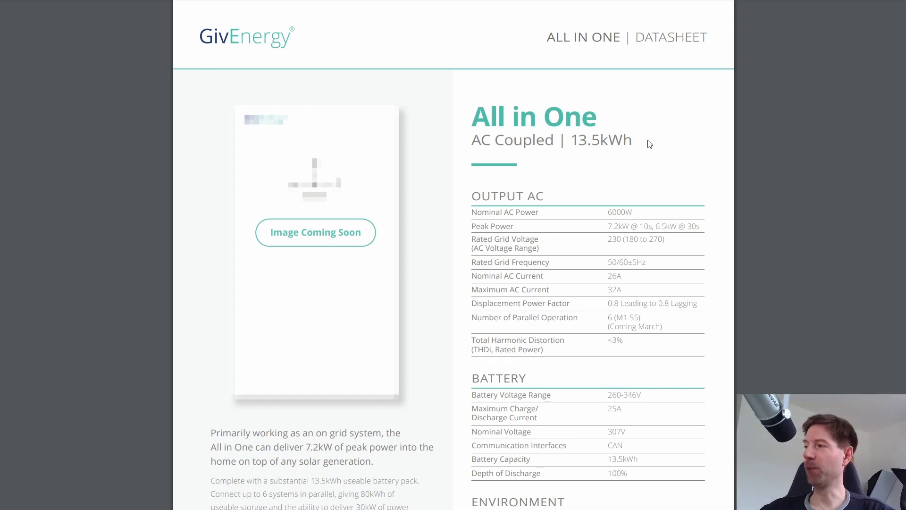
{"action": "mouse_move", "coordinate": [563, 207]}
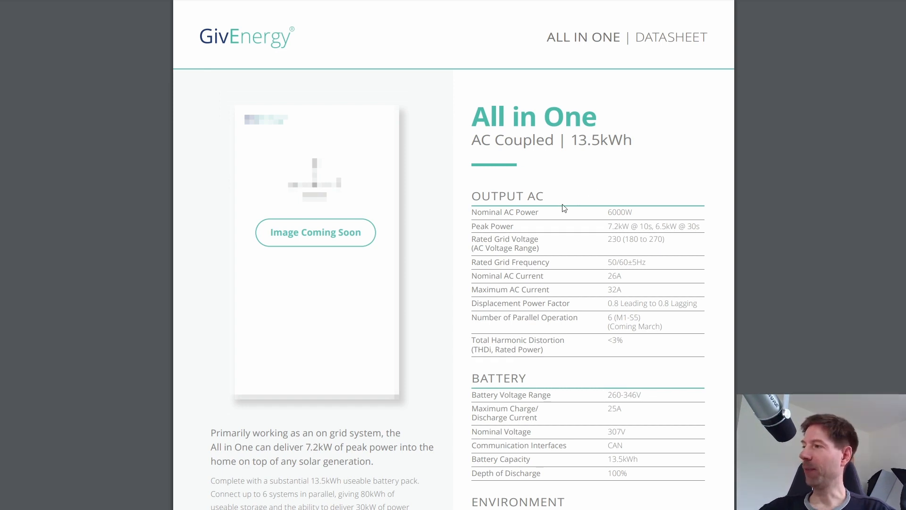
{"action": "mouse_move", "coordinate": [523, 205]}
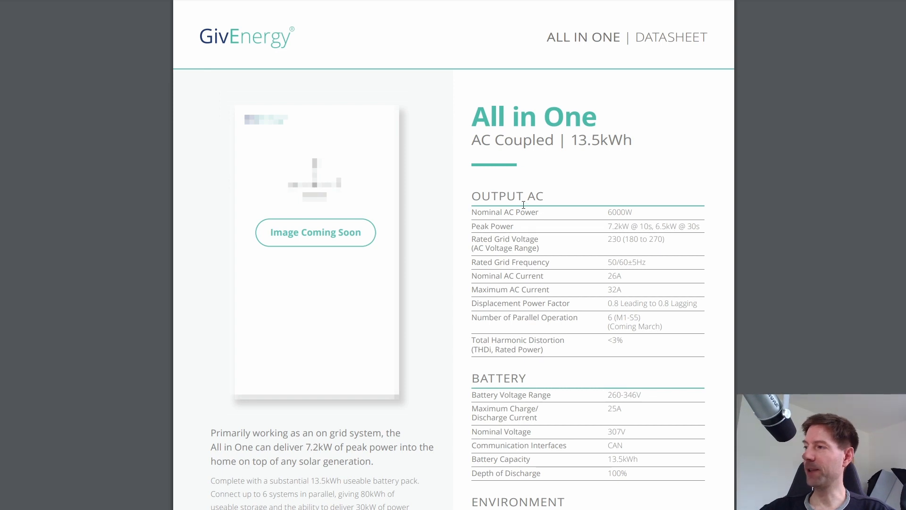
{"action": "mouse_move", "coordinate": [609, 213]}
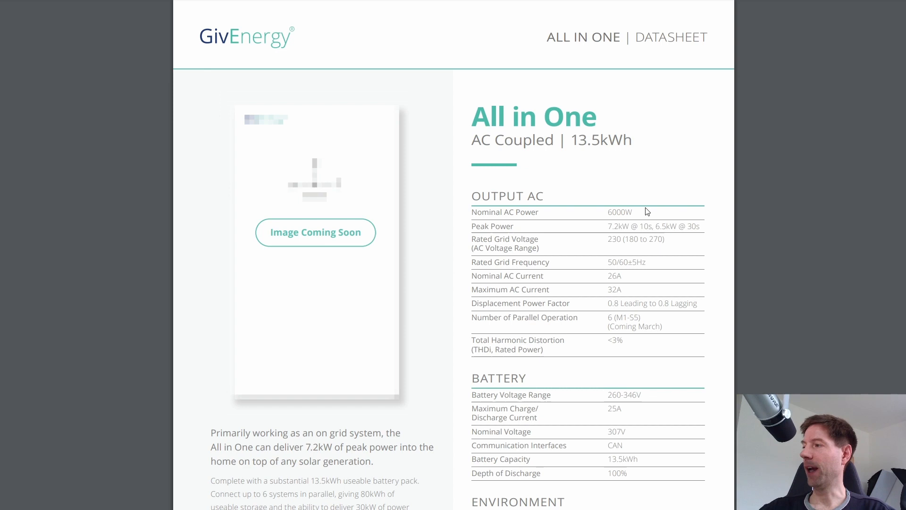
{"action": "mouse_move", "coordinate": [648, 168]}
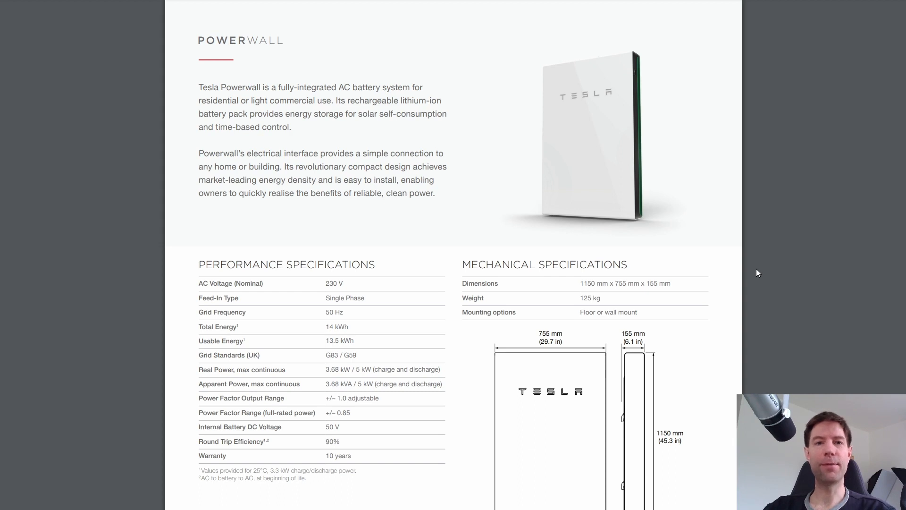
{"action": "mouse_move", "coordinate": [396, 344]}
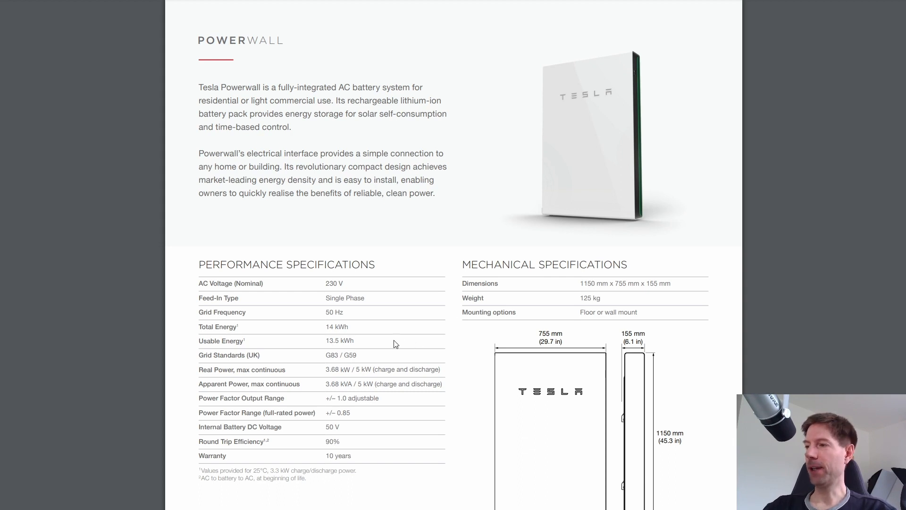
Highlight values in the Powerwall Performance Specifications table for comparison.
{"action": "double_click", "coordinate": [332, 341]}
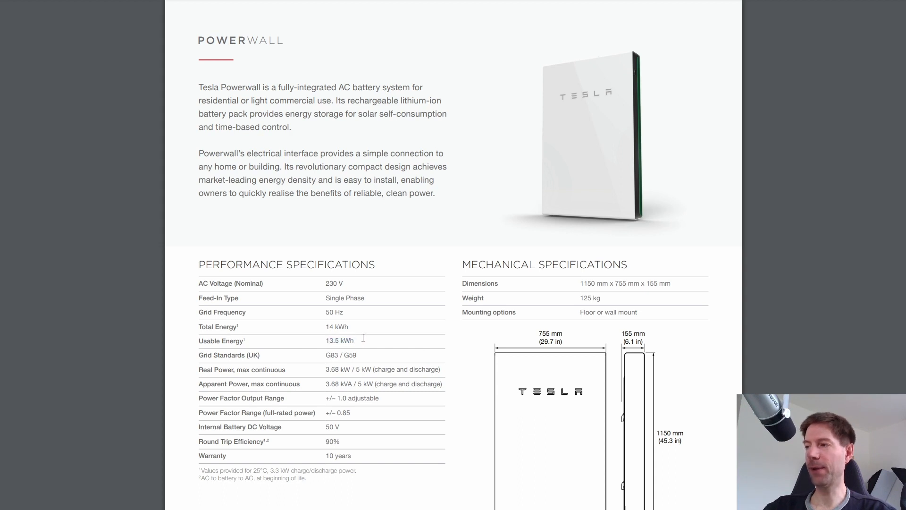
{"action": "mouse_move", "coordinate": [357, 369]}
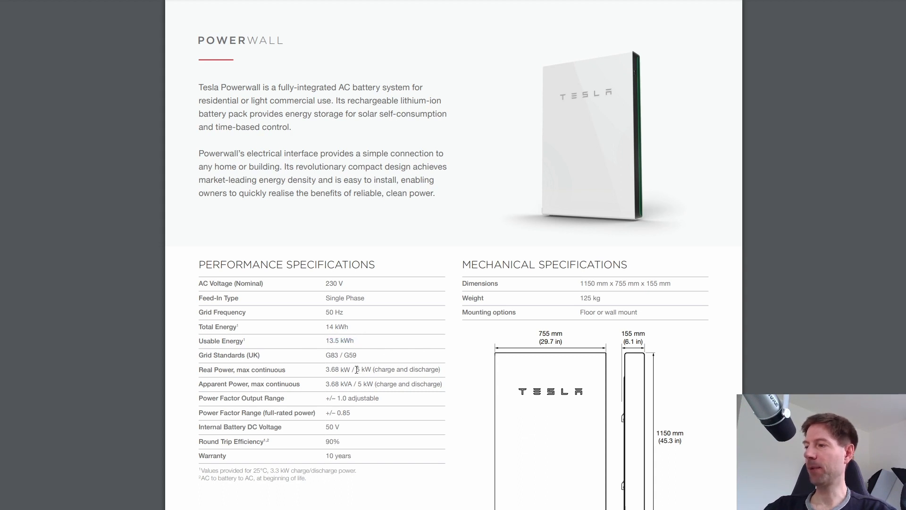
{"action": "double_click", "coordinate": [361, 370]}
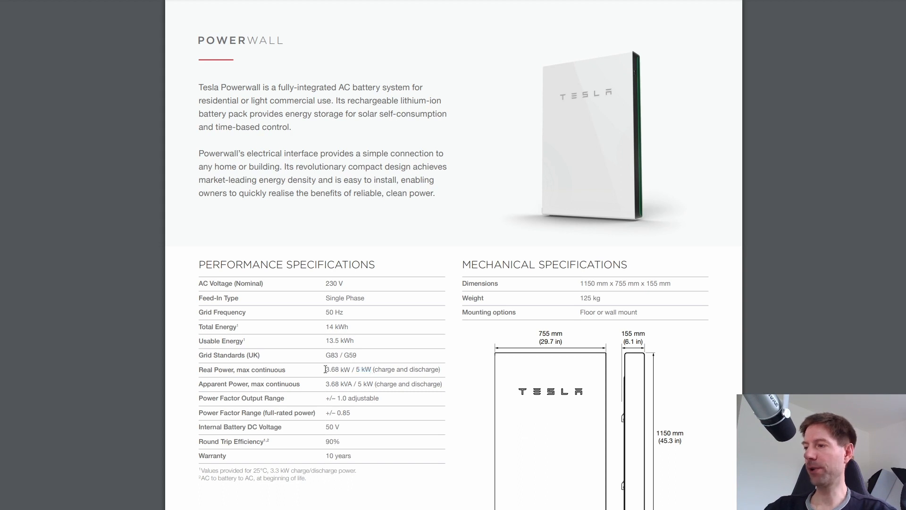
{"action": "mouse_move", "coordinate": [213, 372]}
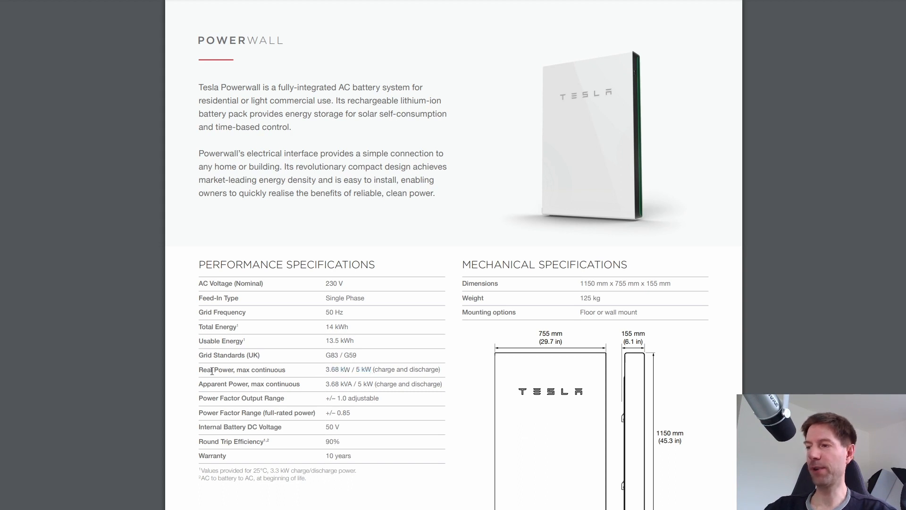
{"action": "mouse_move", "coordinate": [325, 383]}
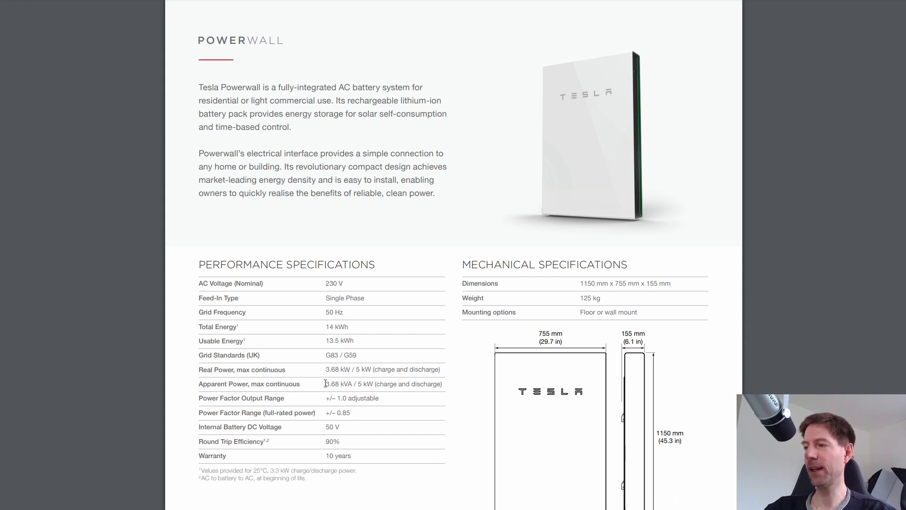
{"action": "left_click_drag", "start_coordinate": [235, 369], "coordinate": [286, 369]}
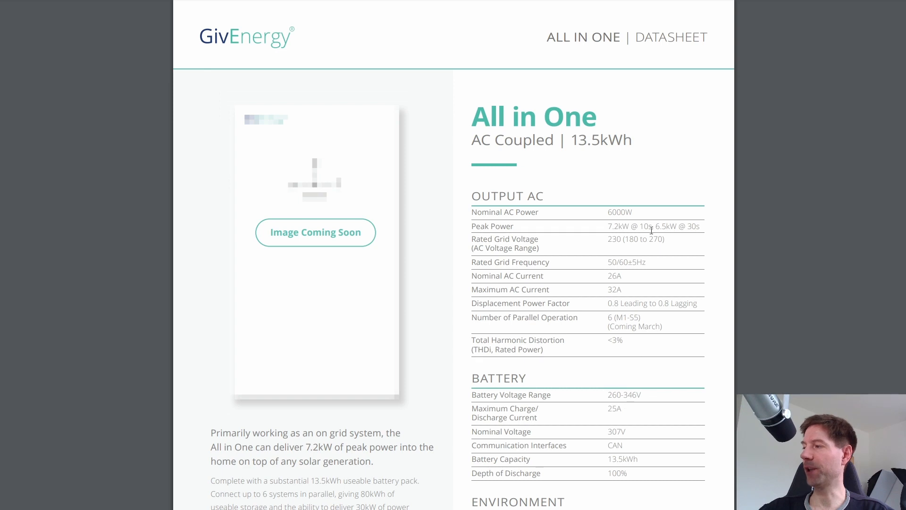
{"action": "mouse_move", "coordinate": [637, 211]}
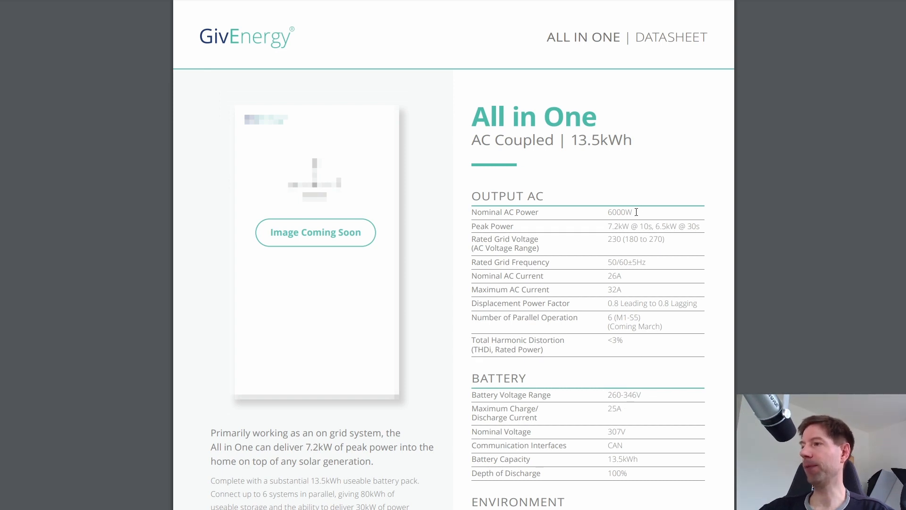
{"action": "mouse_move", "coordinate": [683, 266]}
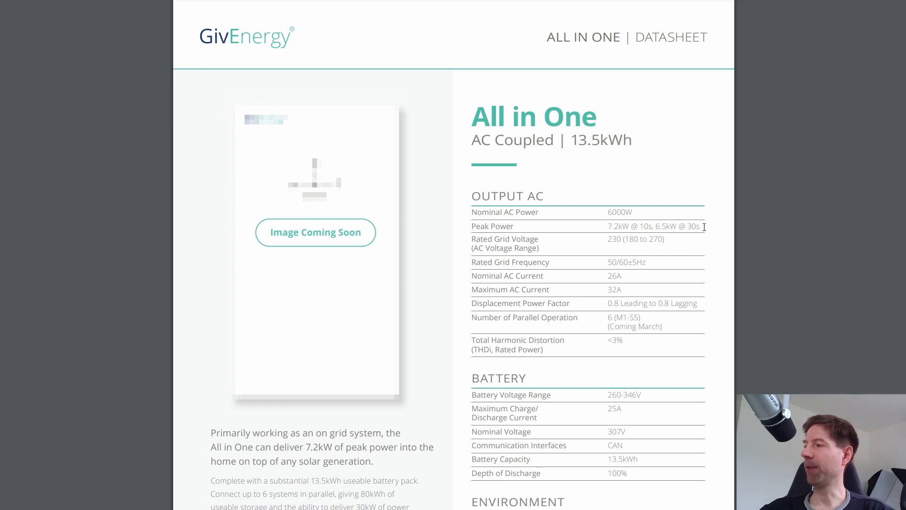
{"action": "mouse_move", "coordinate": [589, 227]}
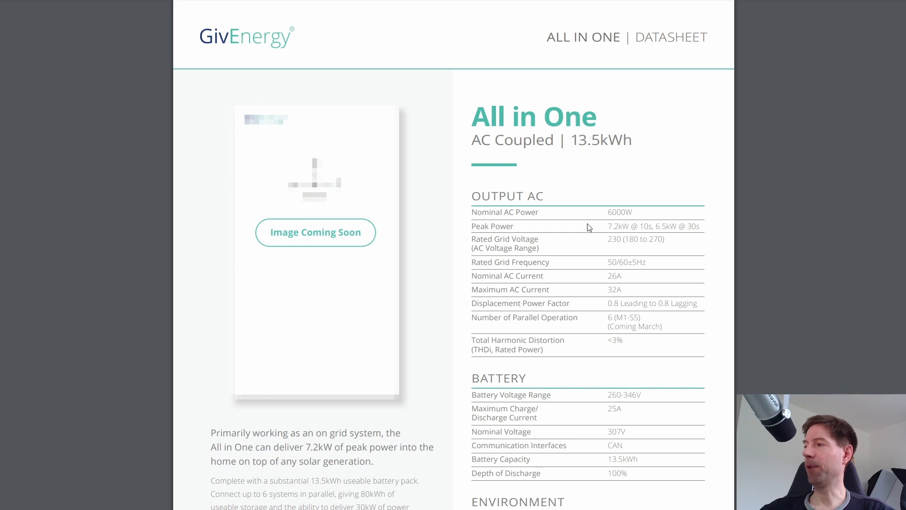
{"action": "mouse_move", "coordinate": [604, 212]}
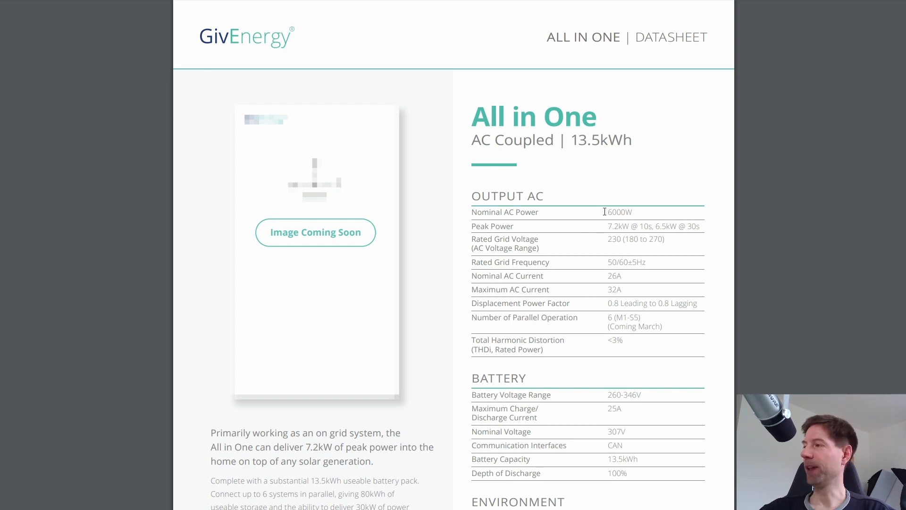
{"action": "mouse_move", "coordinate": [613, 236]}
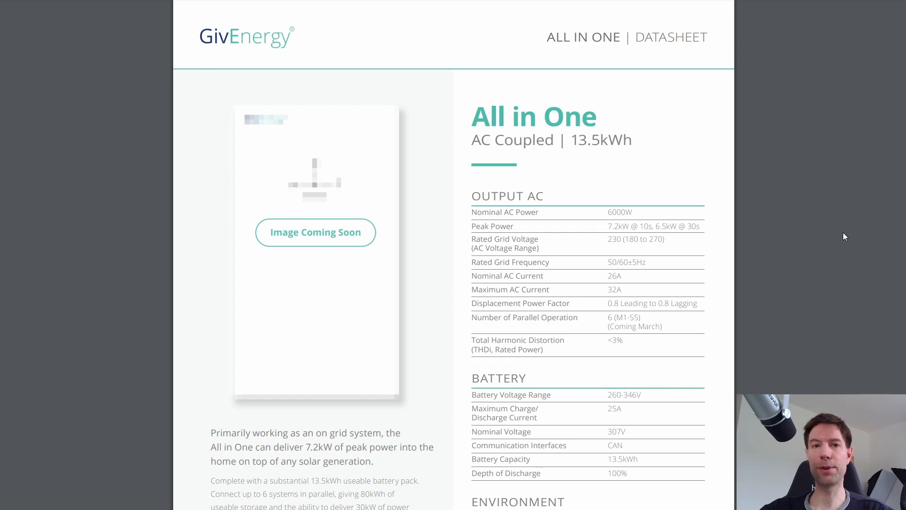
{"action": "mouse_move", "coordinate": [837, 238]}
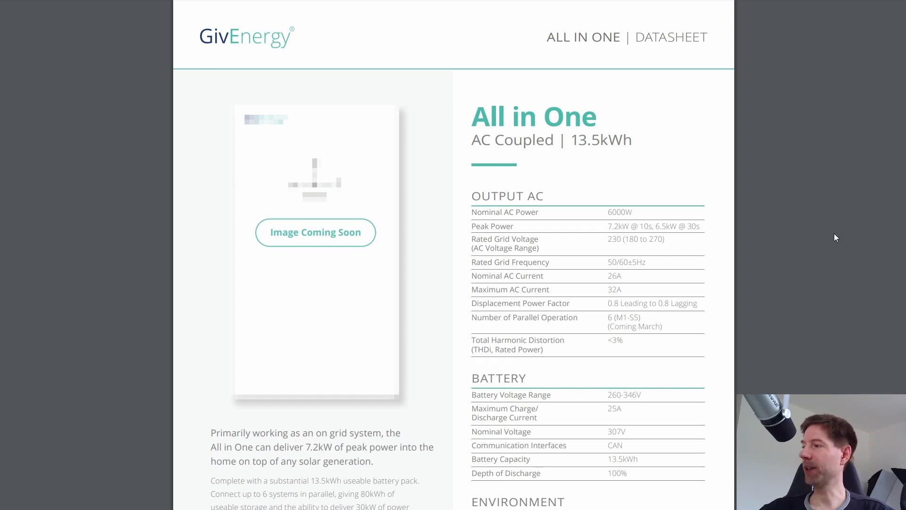
{"action": "mouse_move", "coordinate": [809, 209]}
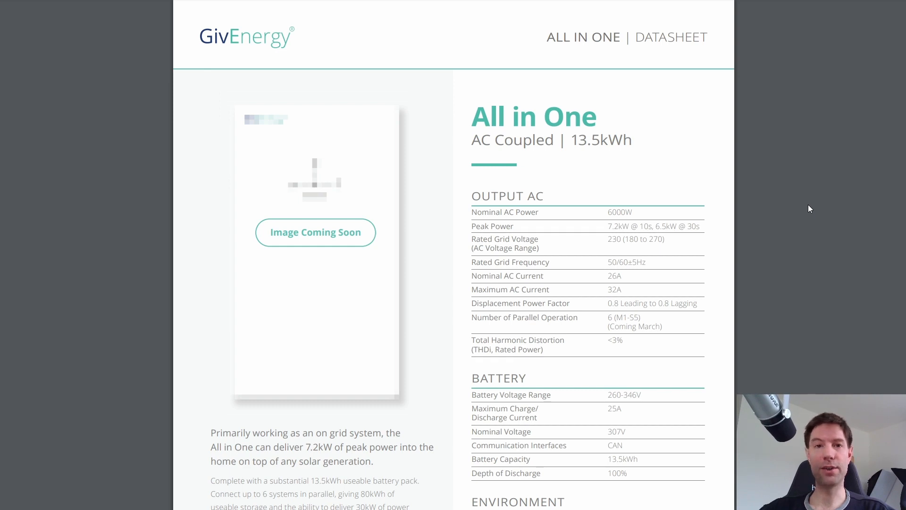
{"action": "mouse_move", "coordinate": [818, 204]}
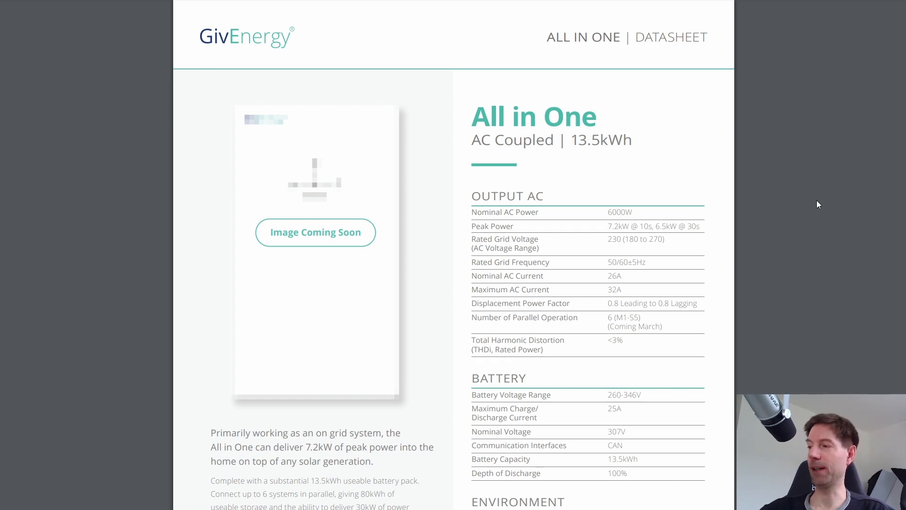
{"action": "mouse_move", "coordinate": [438, 213]}
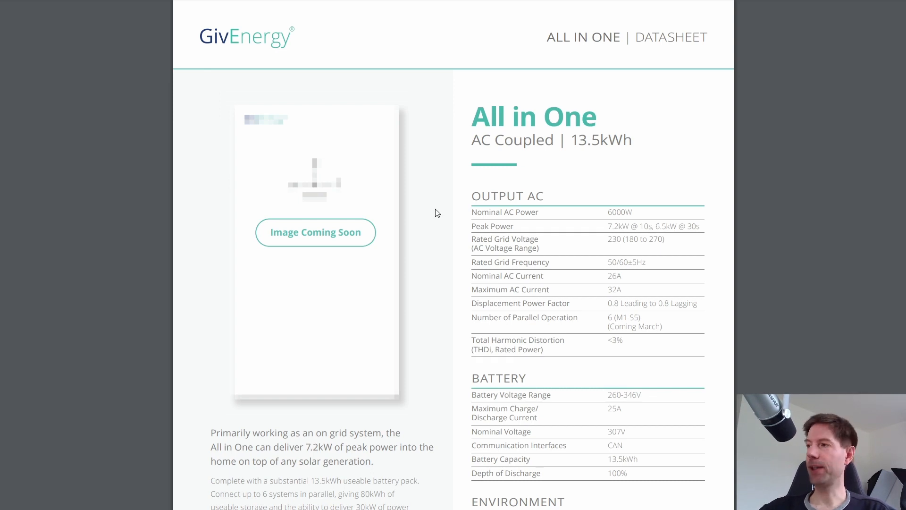
{"action": "scroll", "scroll_direction": "down", "scroll_amount": 3}
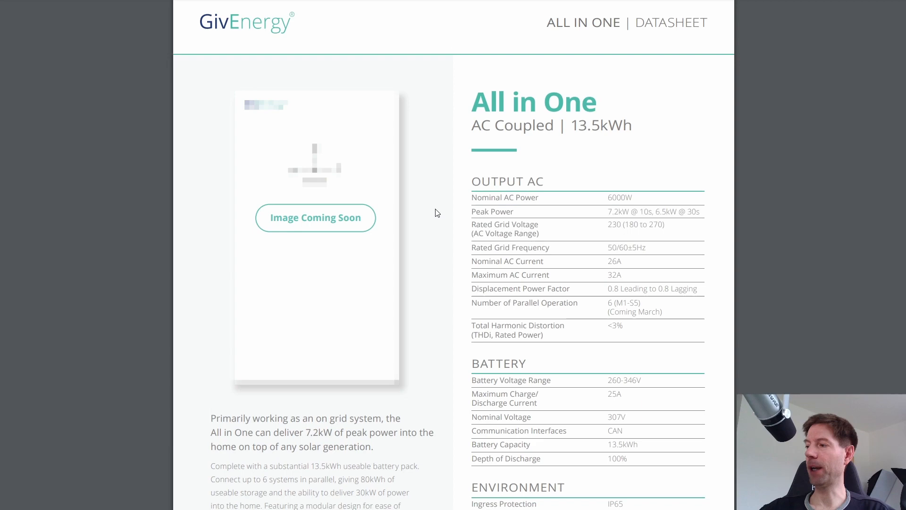
{"action": "scroll", "scroll_direction": "down", "scroll_amount": 3}
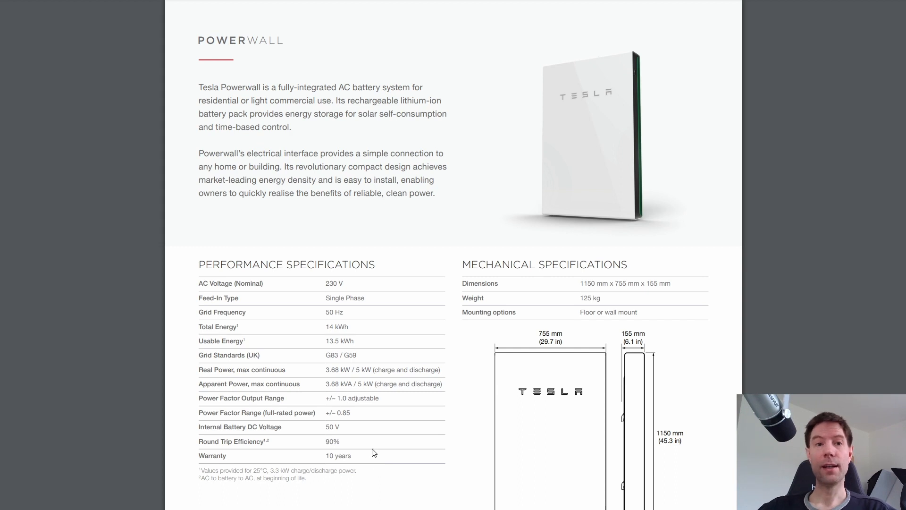
{"action": "mouse_move", "coordinate": [461, 457]}
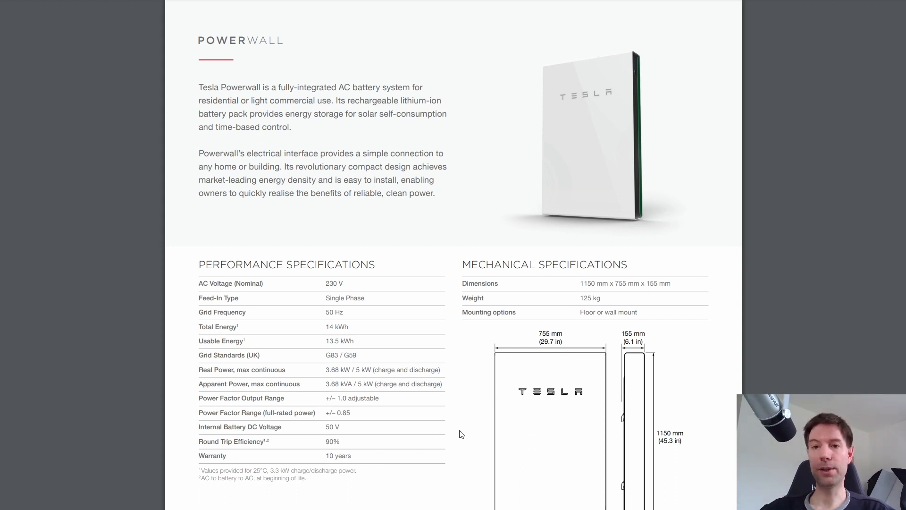
{"action": "mouse_move", "coordinate": [467, 420]}
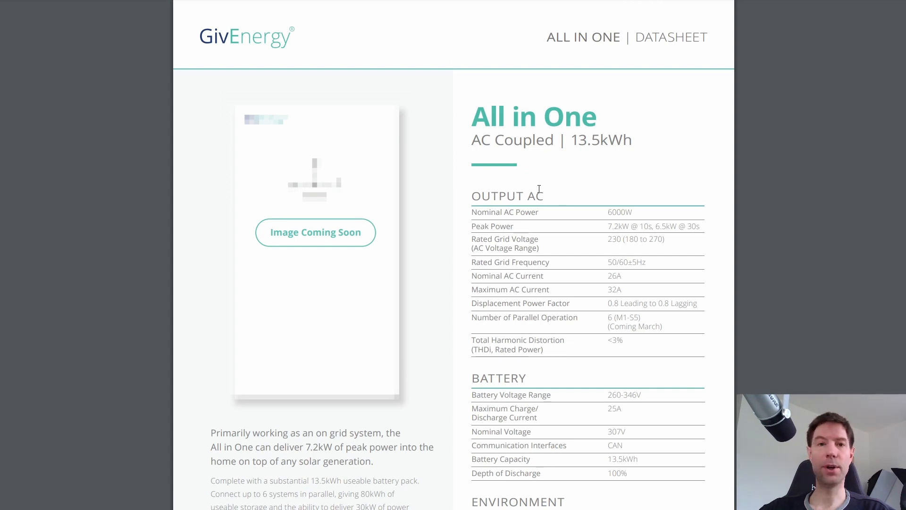
{"action": "mouse_move", "coordinate": [544, 192]}
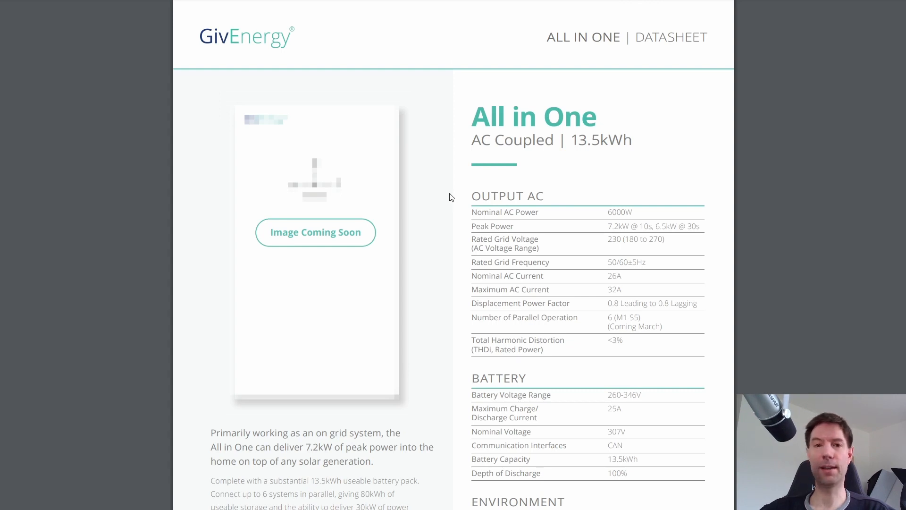
{"action": "mouse_move", "coordinate": [444, 198]}
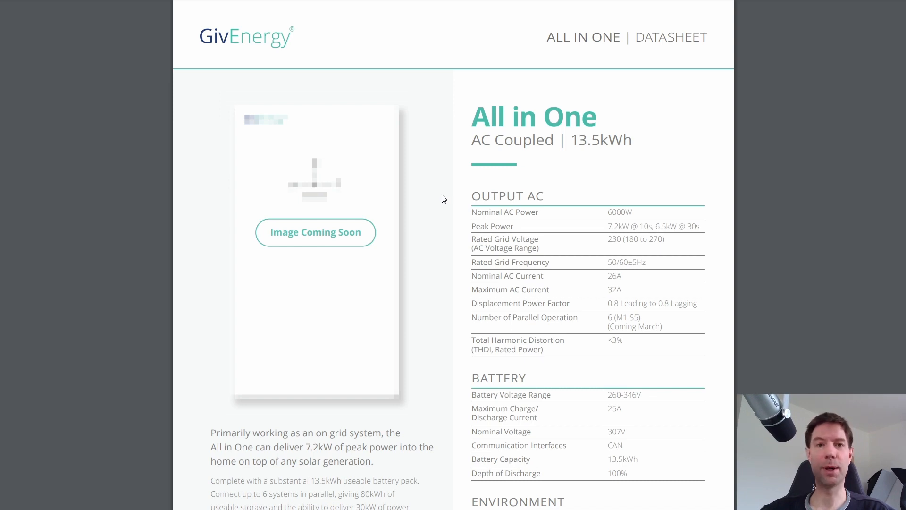
Scroll down the All in One datasheet before moving to the Backup Gateway 2 PDF.
{"action": "scroll", "scroll_direction": "down", "scroll_amount": 3}
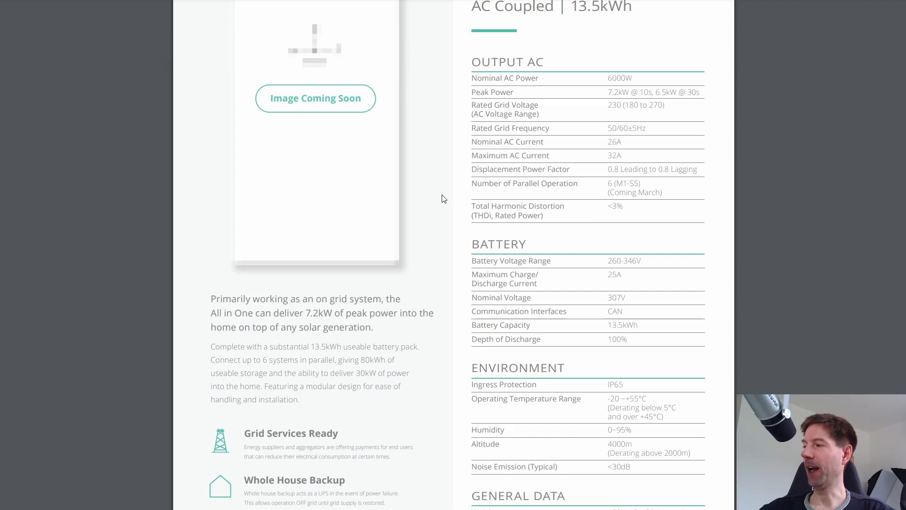
{"action": "scroll", "scroll_direction": "down", "scroll_amount": 3}
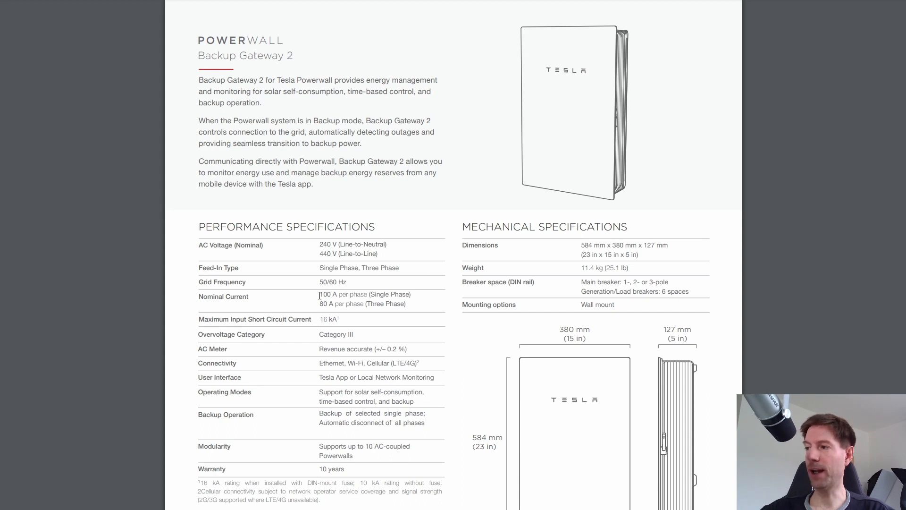
{"action": "mouse_move", "coordinate": [318, 304]}
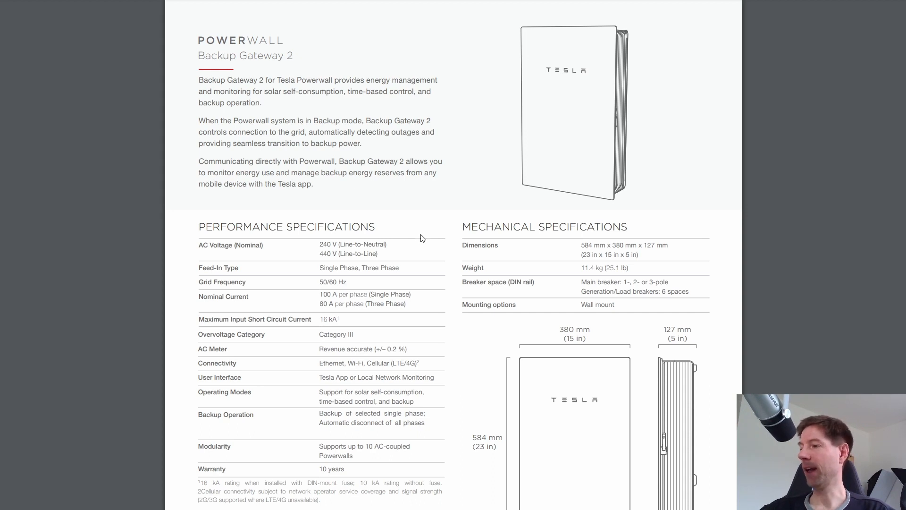
{"action": "mouse_move", "coordinate": [352, 470]}
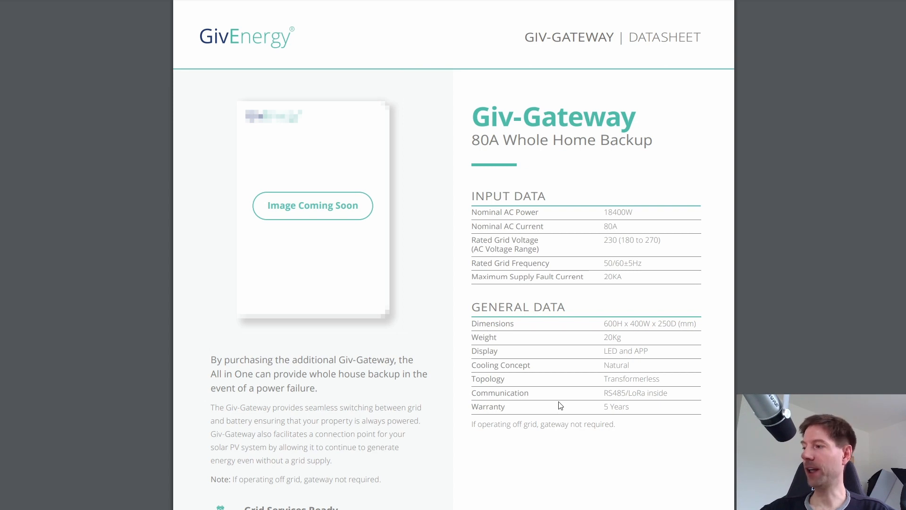
{"action": "mouse_move", "coordinate": [645, 408]}
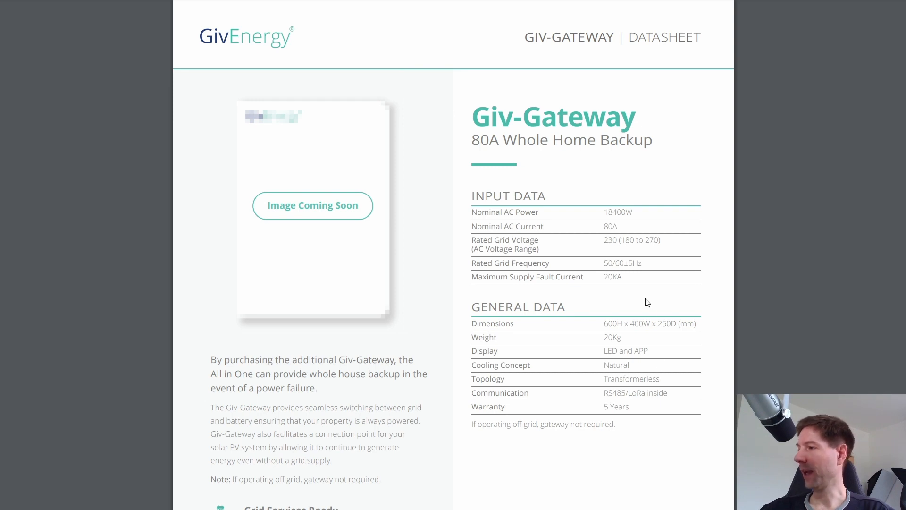
{"action": "mouse_move", "coordinate": [368, 366]}
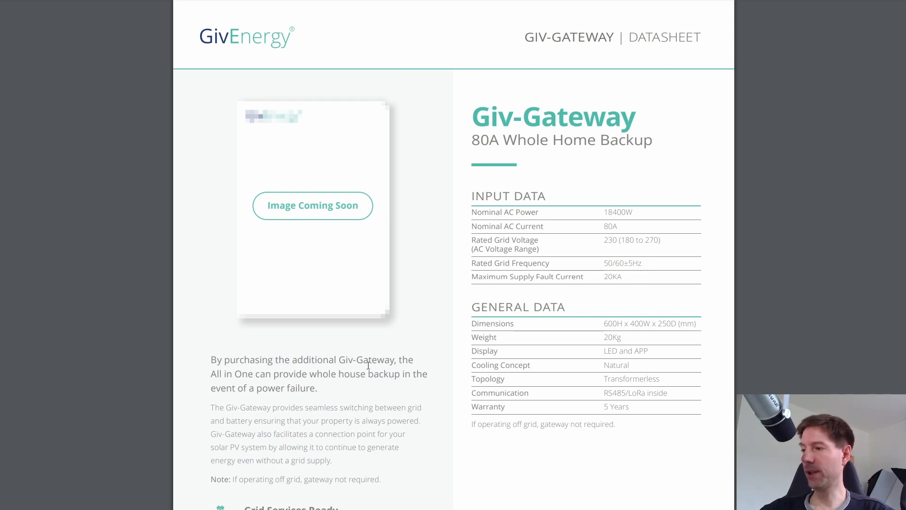
{"action": "mouse_move", "coordinate": [436, 239]}
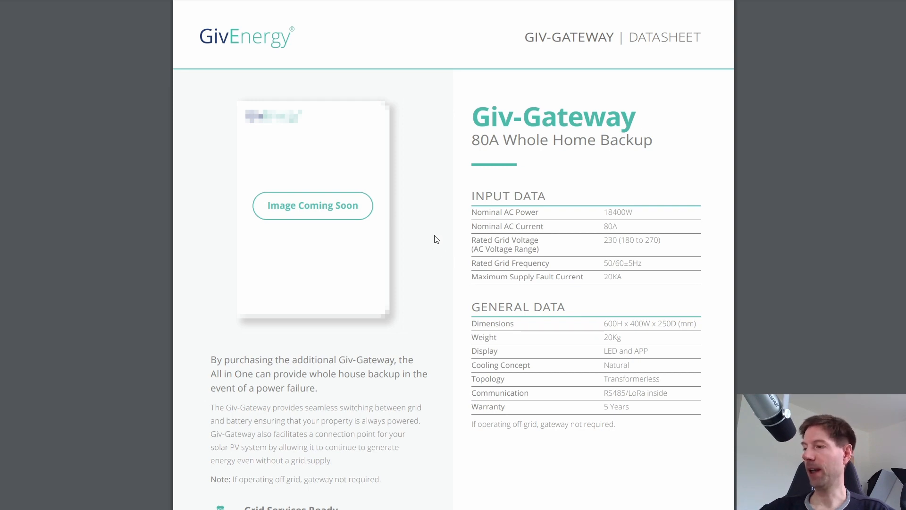
Scroll the Giv-Gateway datasheet down to its general data and feature list.
{"action": "scroll", "scroll_direction": "down", "scroll_amount": 3}
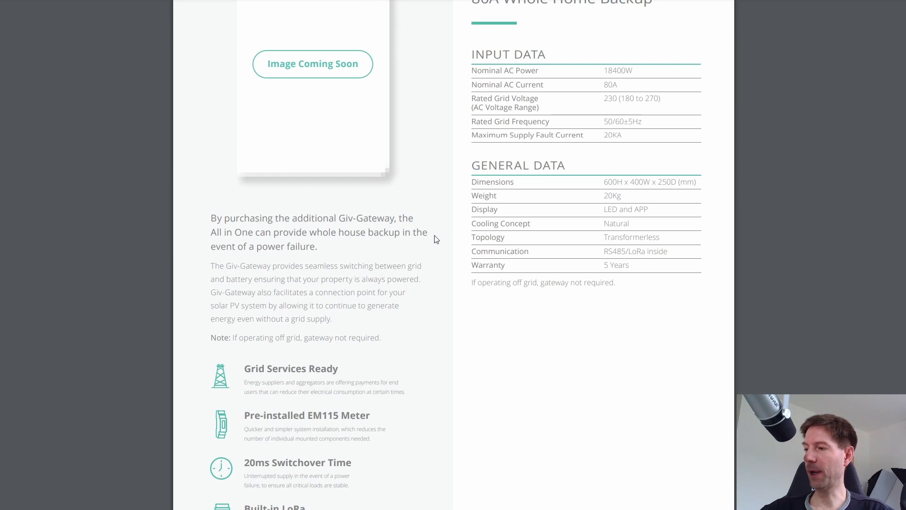
{"action": "scroll", "scroll_direction": "down", "scroll_amount": 3}
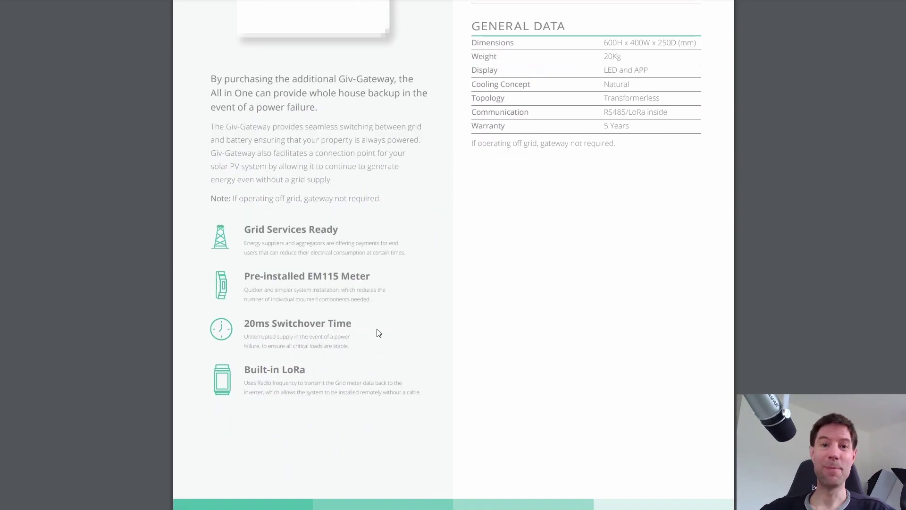
{"action": "mouse_move", "coordinate": [389, 328]}
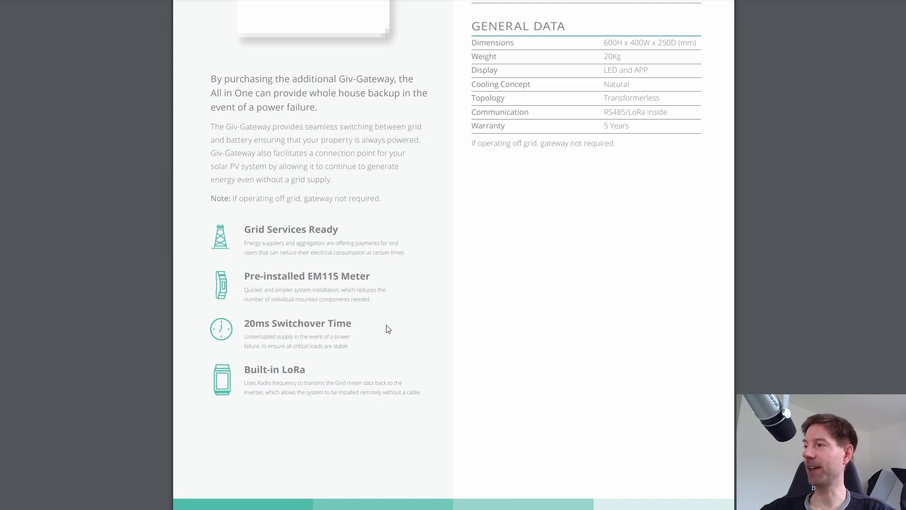
{"action": "mouse_move", "coordinate": [440, 318]}
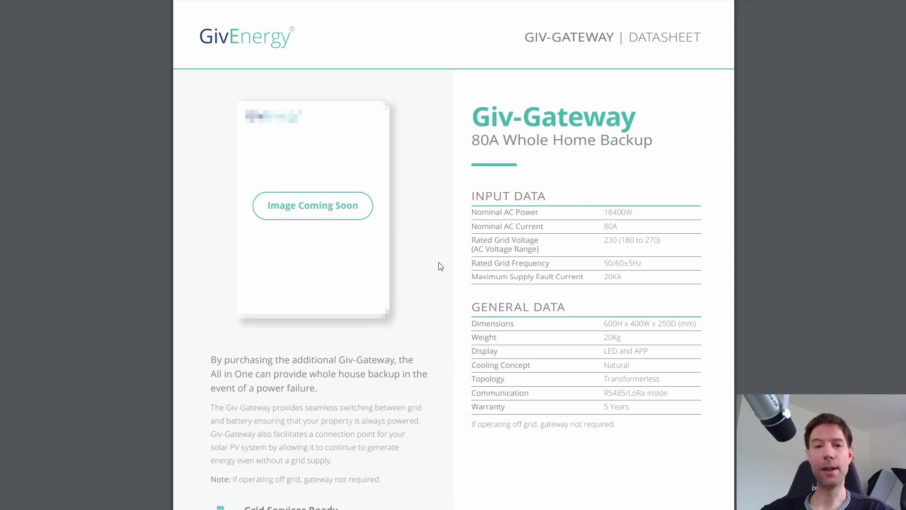
{"action": "mouse_move", "coordinate": [841, 155]}
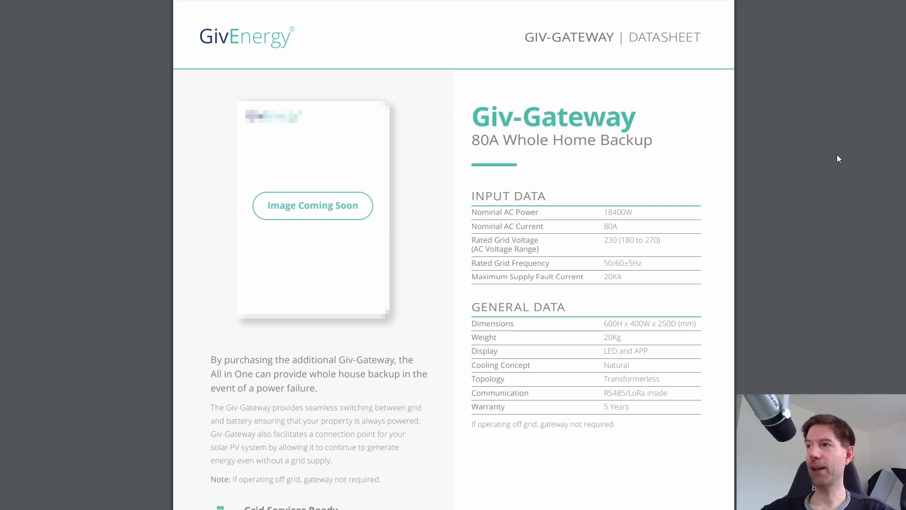
{"action": "scroll", "scroll_direction": "down", "scroll_amount": 3}
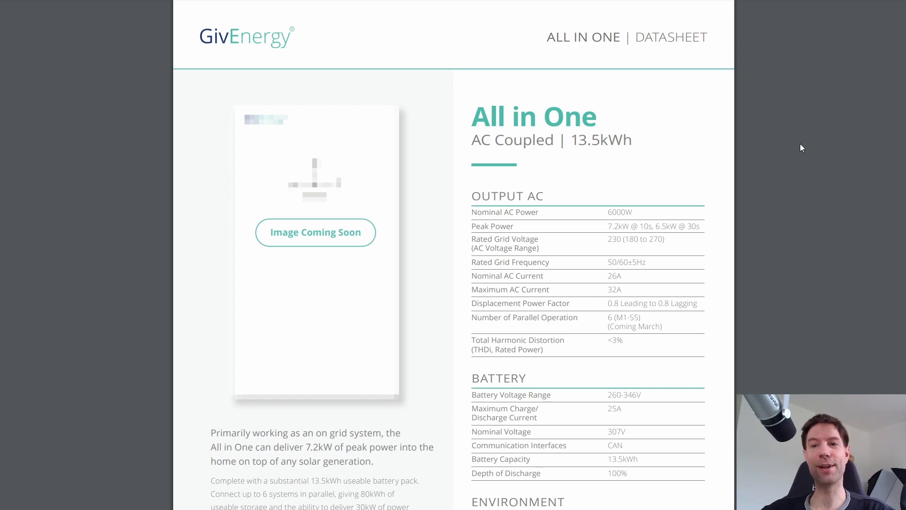
{"action": "mouse_move", "coordinate": [817, 152]}
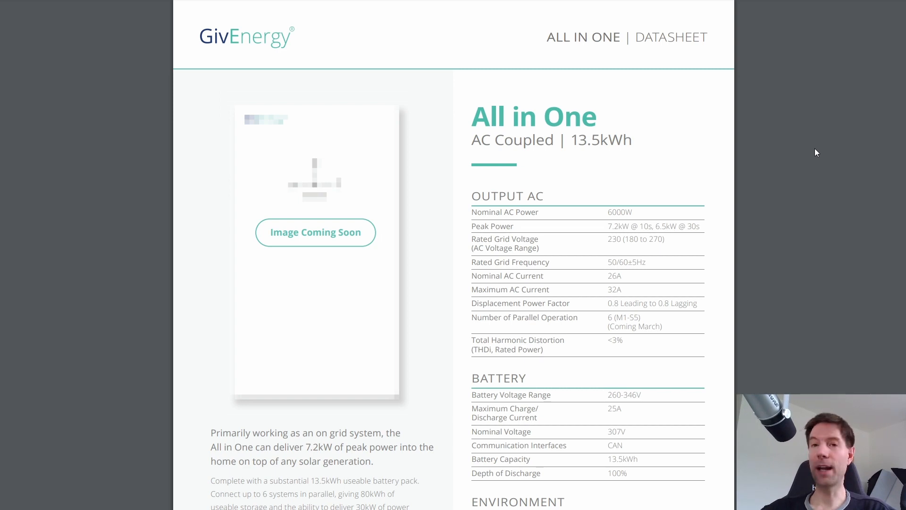